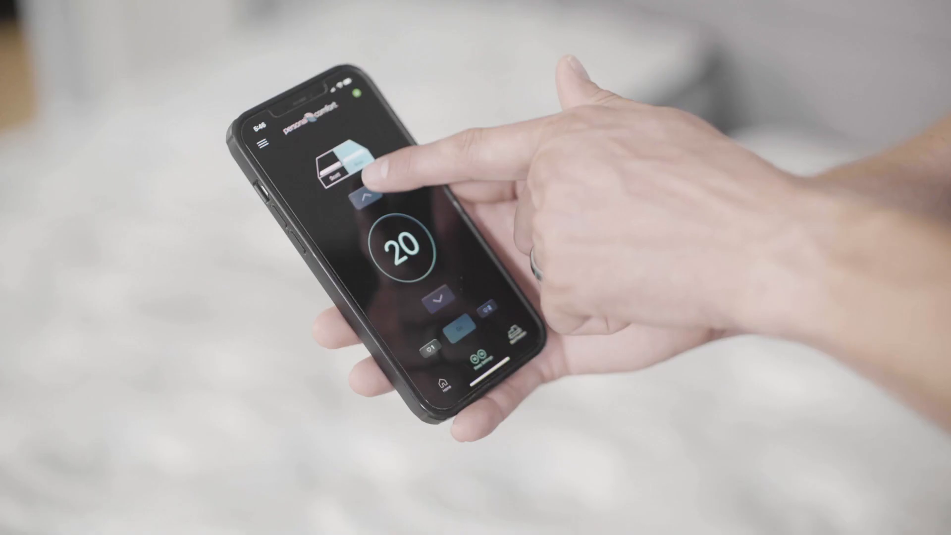
Change the mattress Sleep Number firmness setting from 20 using the arrow
{"action": "left_click", "coordinate": [371, 197]}
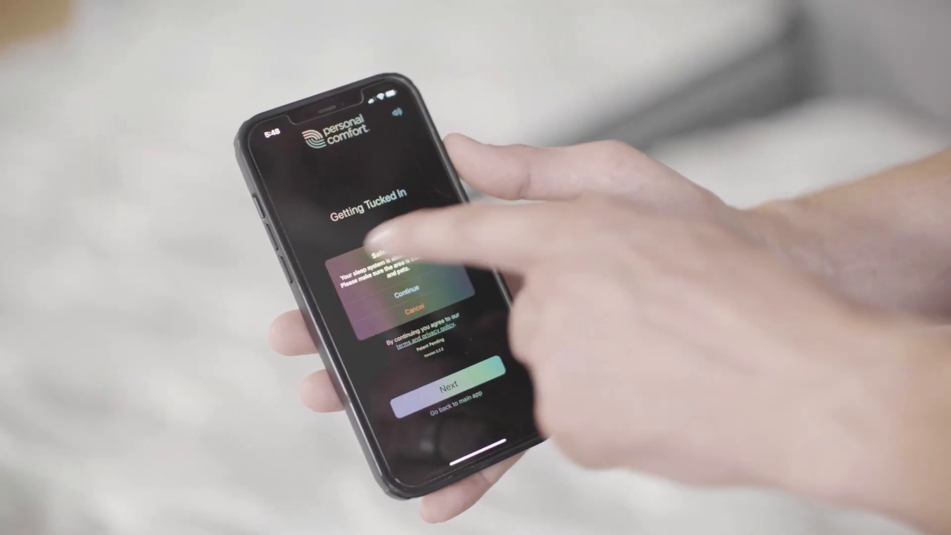
Confirm the Getting Tucked In safety alert so the bed demo starts preparing
{"action": "left_click", "coordinate": [403, 295]}
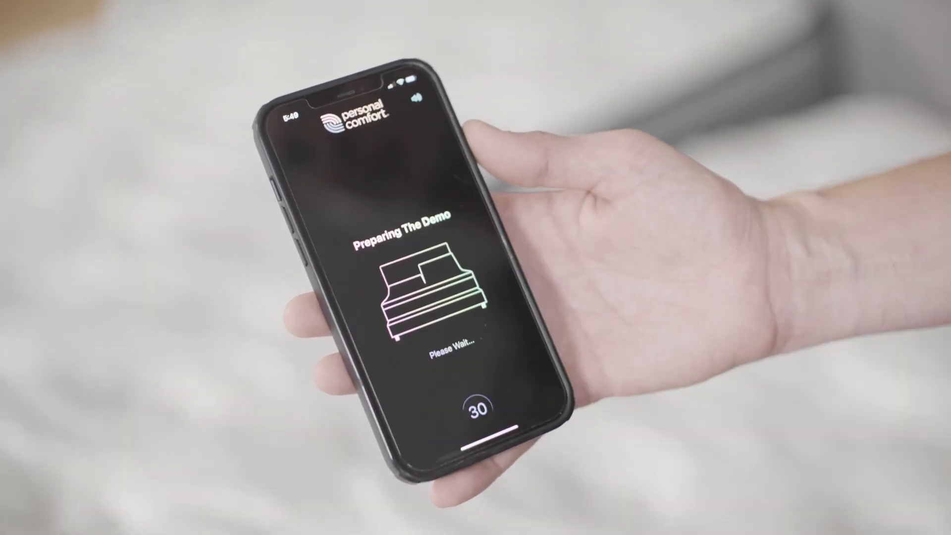